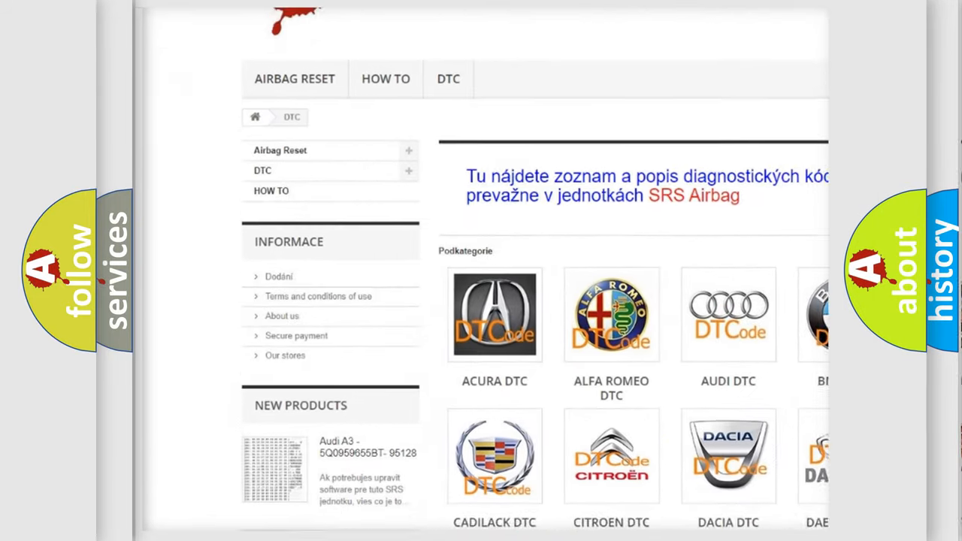
pyautogui.scroll(-3)
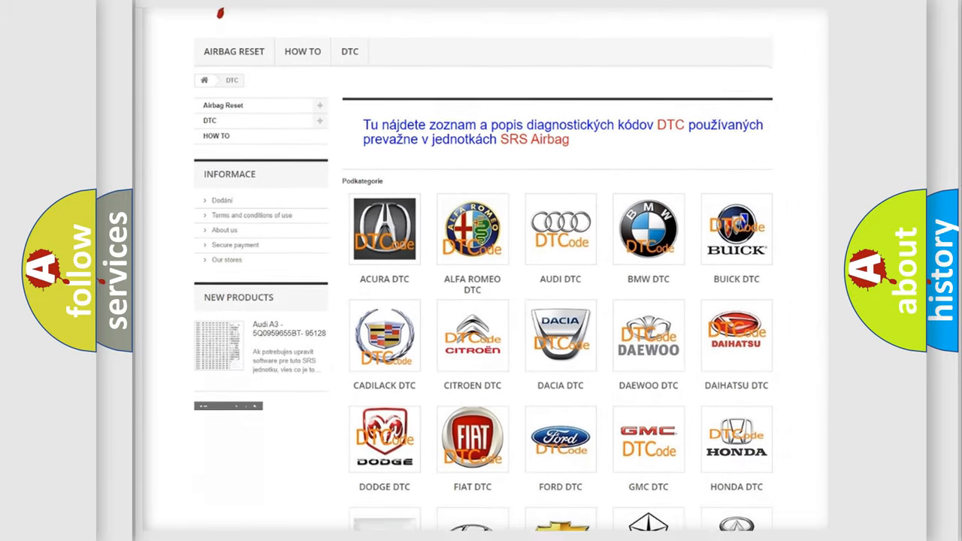
pyautogui.scroll(-3)
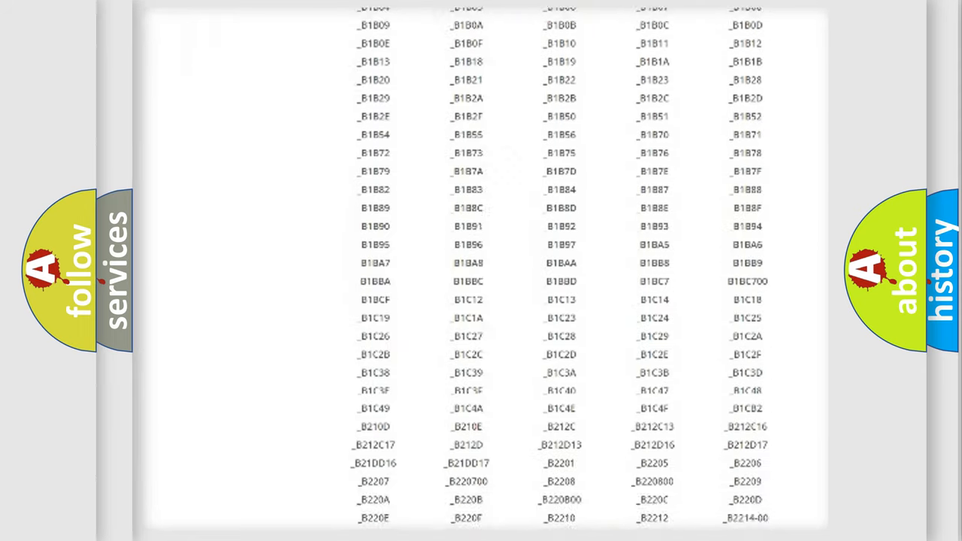
pyautogui.scroll(-3)
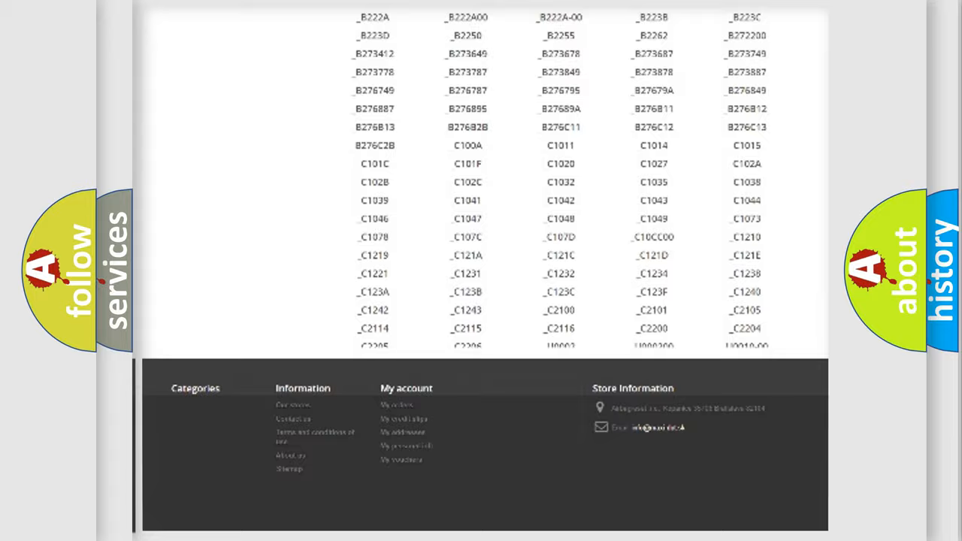